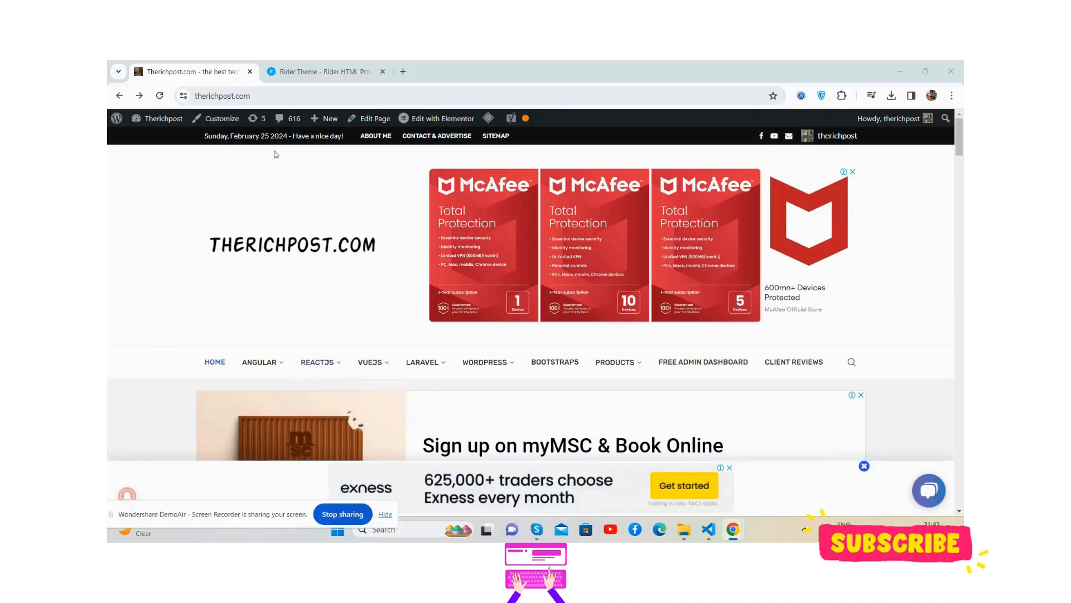
Switch from the Therichpost.com homepage to the Rider dashboard demo tab.
click(321, 72)
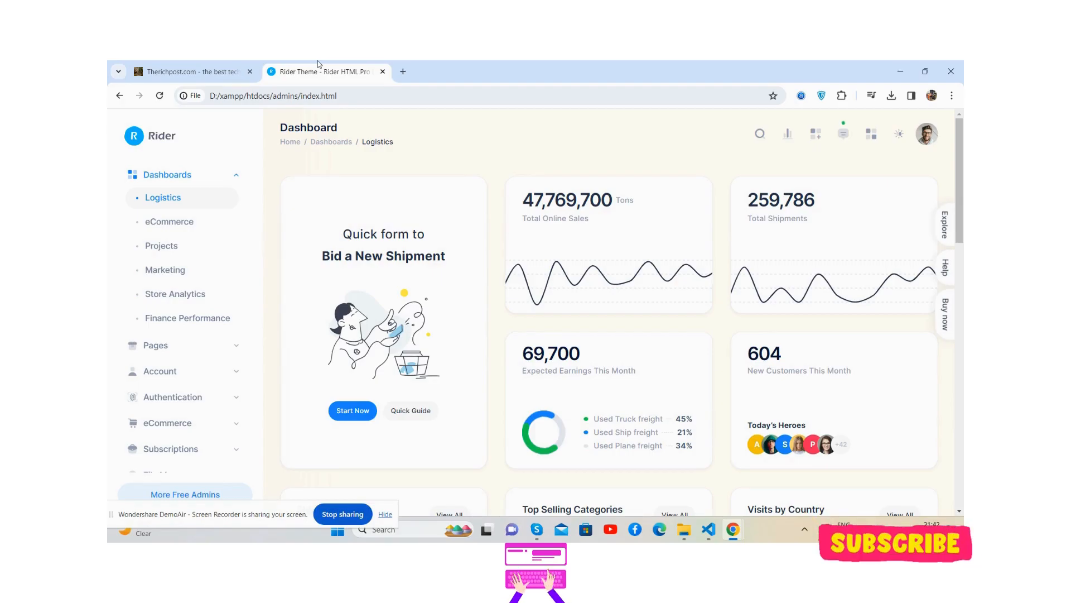
mouse_move(498, 163)
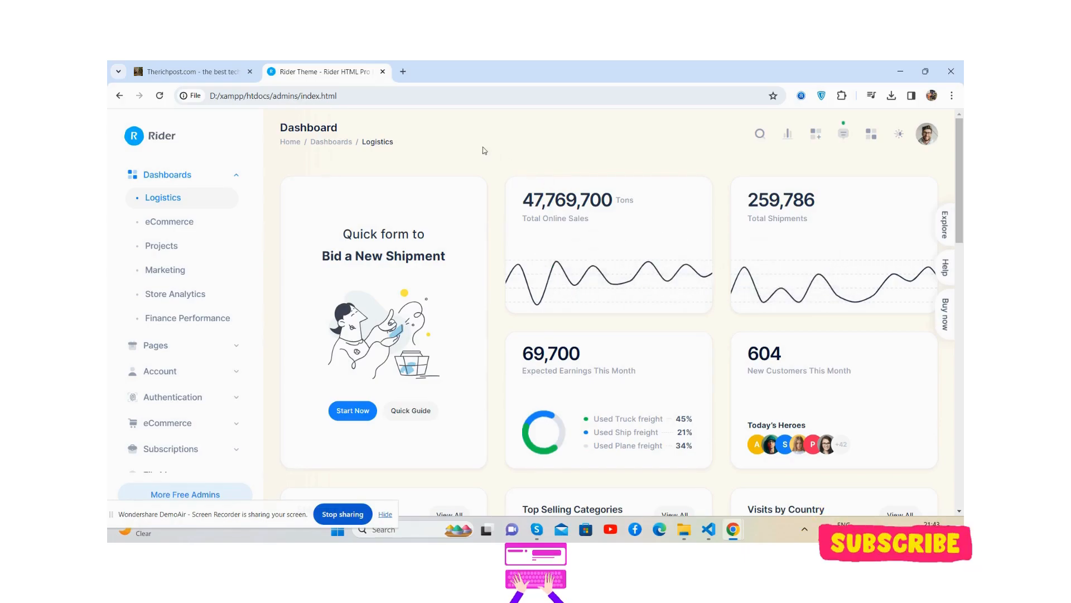
mouse_move(335, 206)
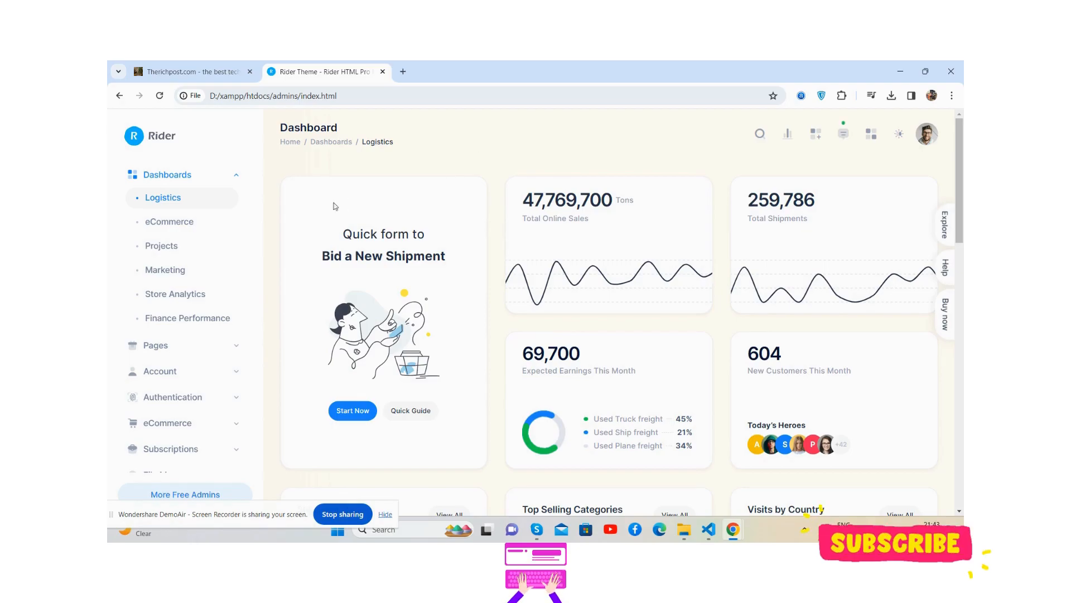
Toggle the sidebar's Dashboards group to reveal lower menu entries, then close the Therichpost tab.
click(167, 174)
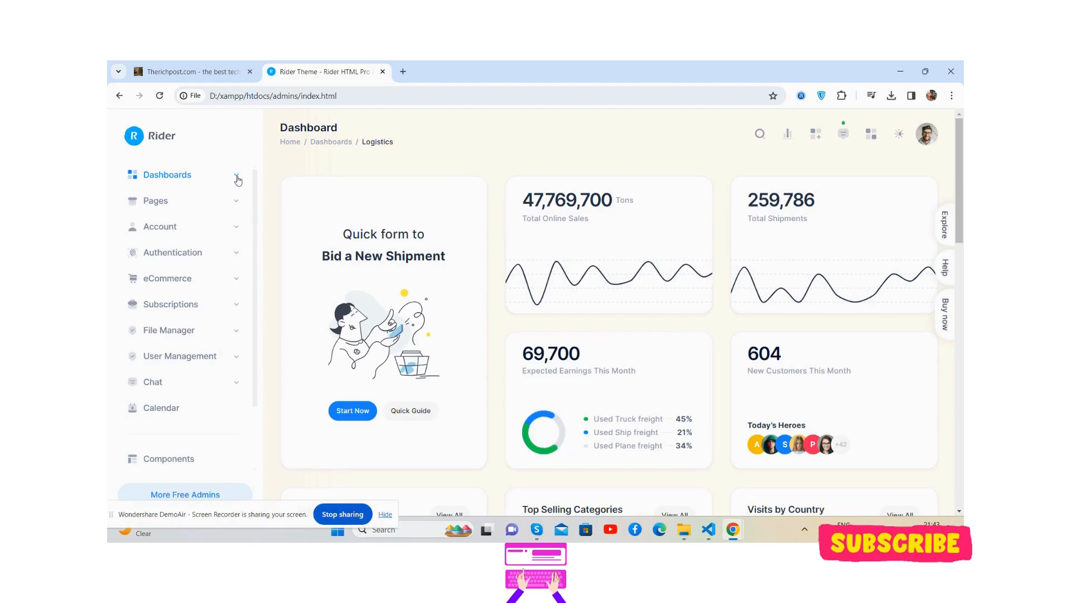
mouse_move(258, 179)
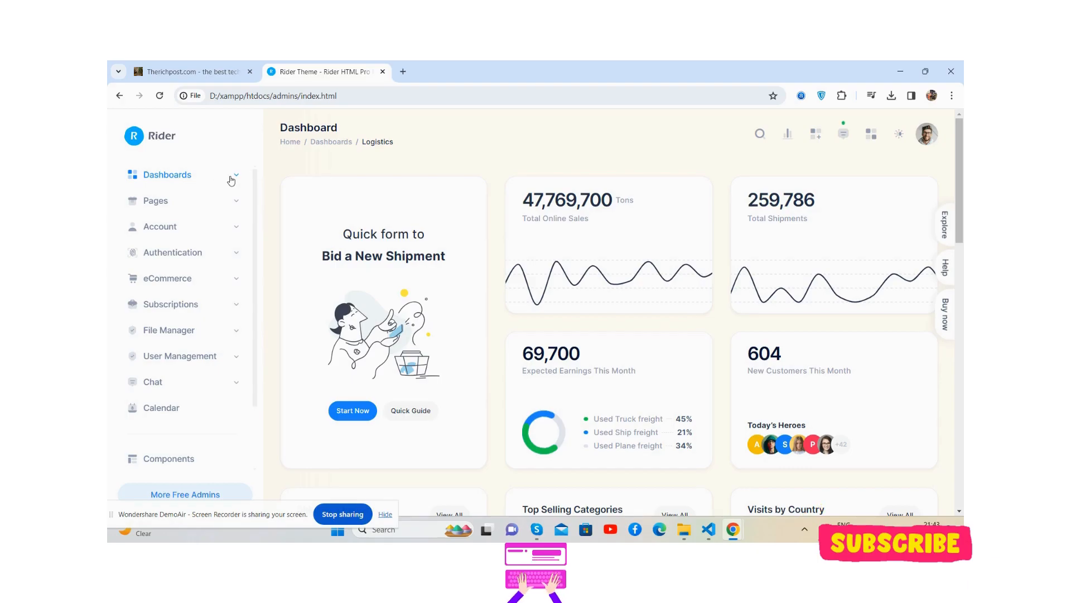
click(167, 174)
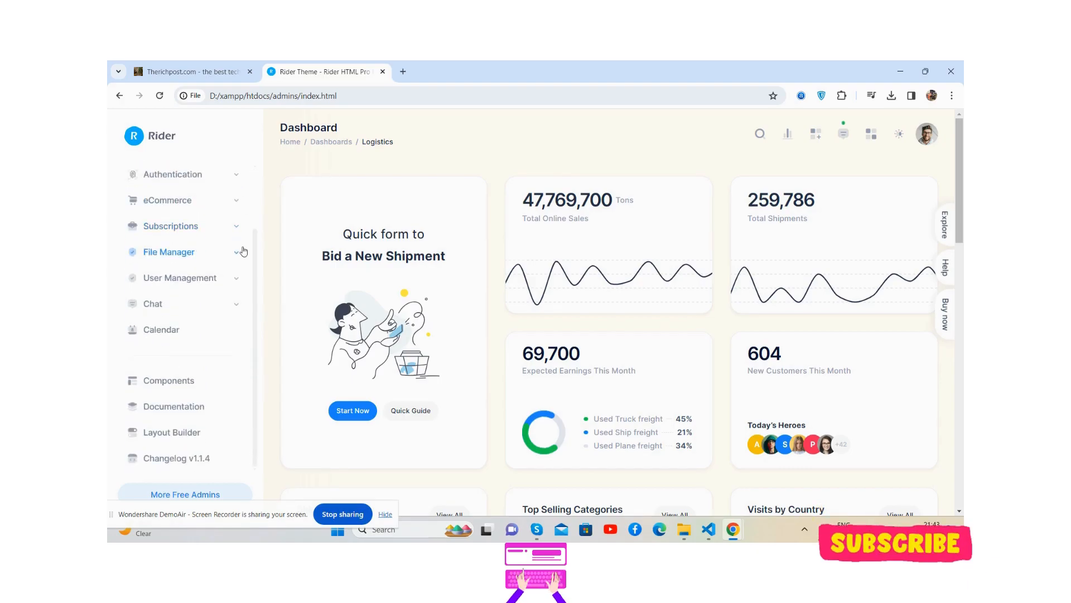
click(250, 72)
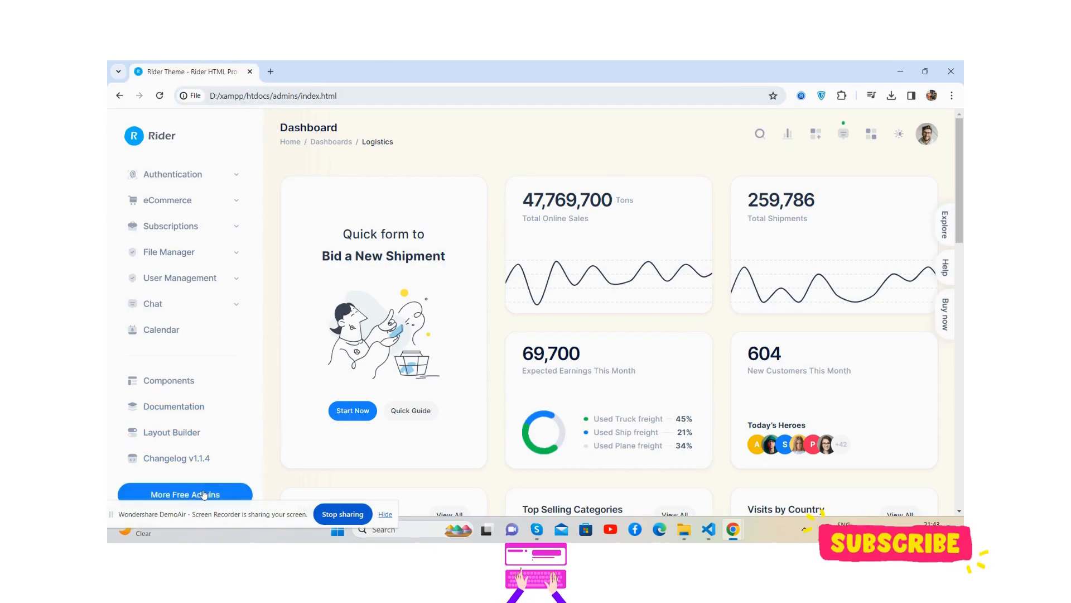
Open 'More Free Admins' in a new tab, dismiss its ad, browse it, and return to the Rider tab.
right_click(184, 494)
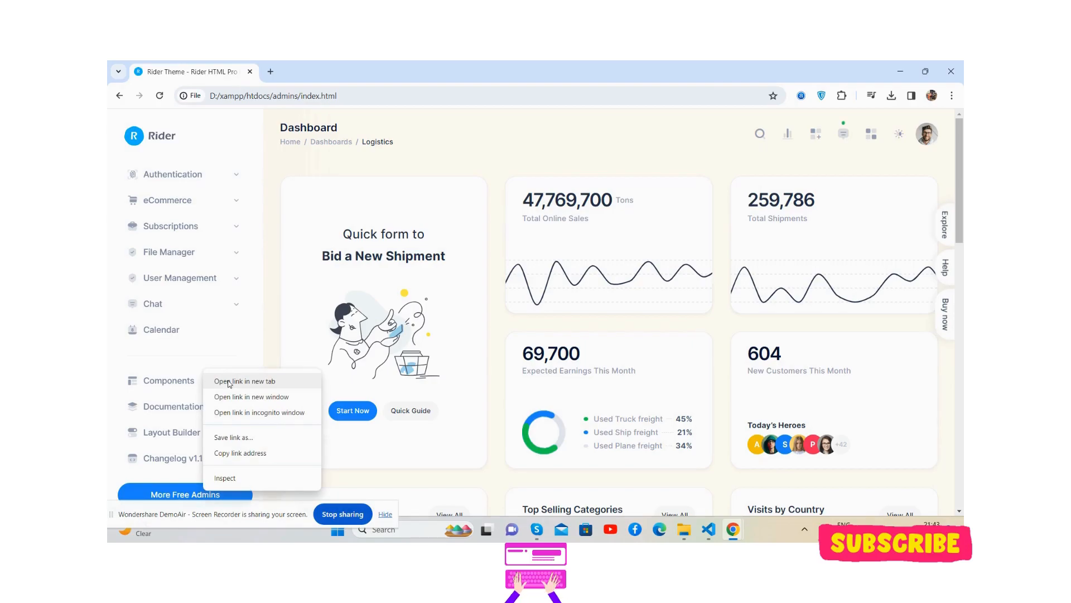
click(245, 381)
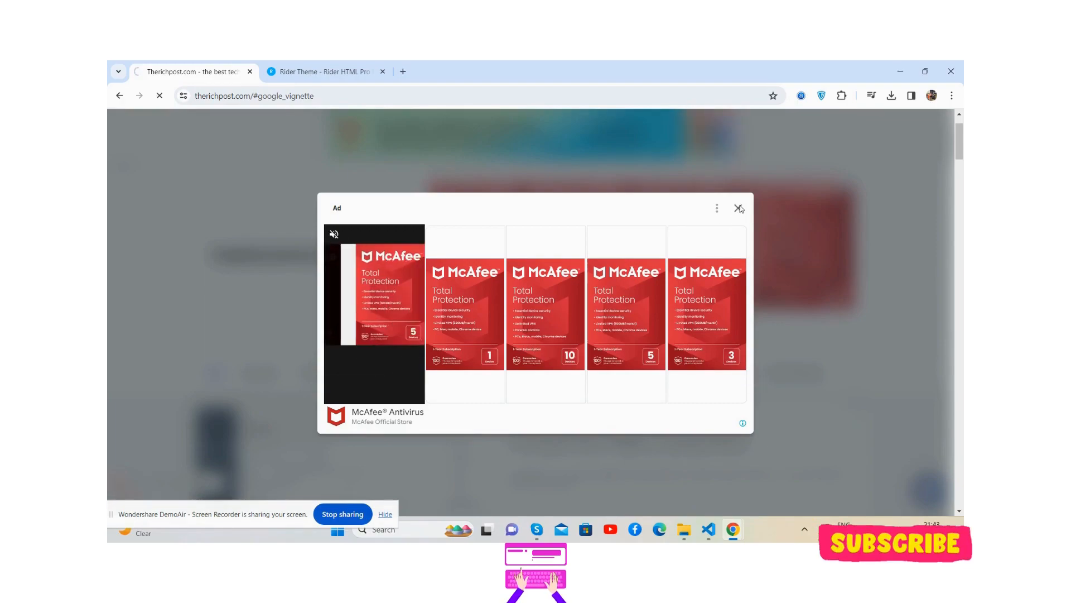
click(738, 209)
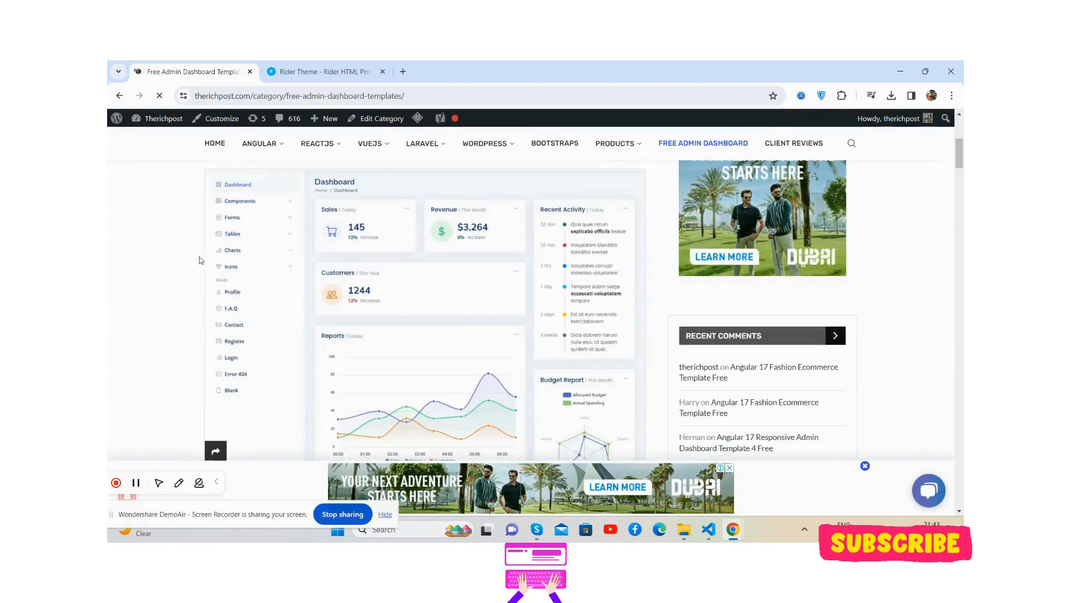
scroll(down, 3)
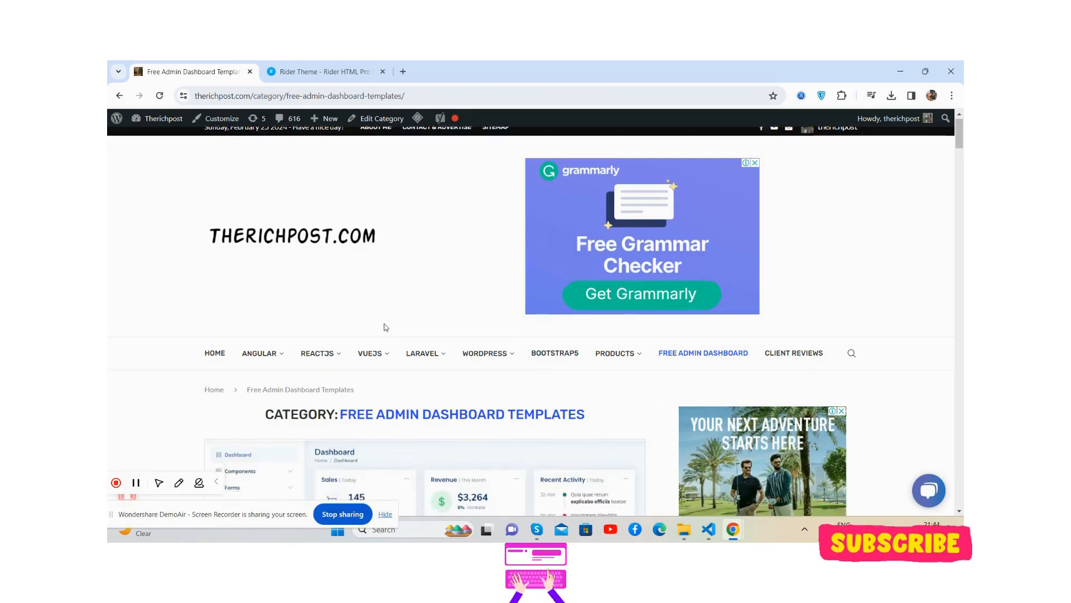
click(321, 71)
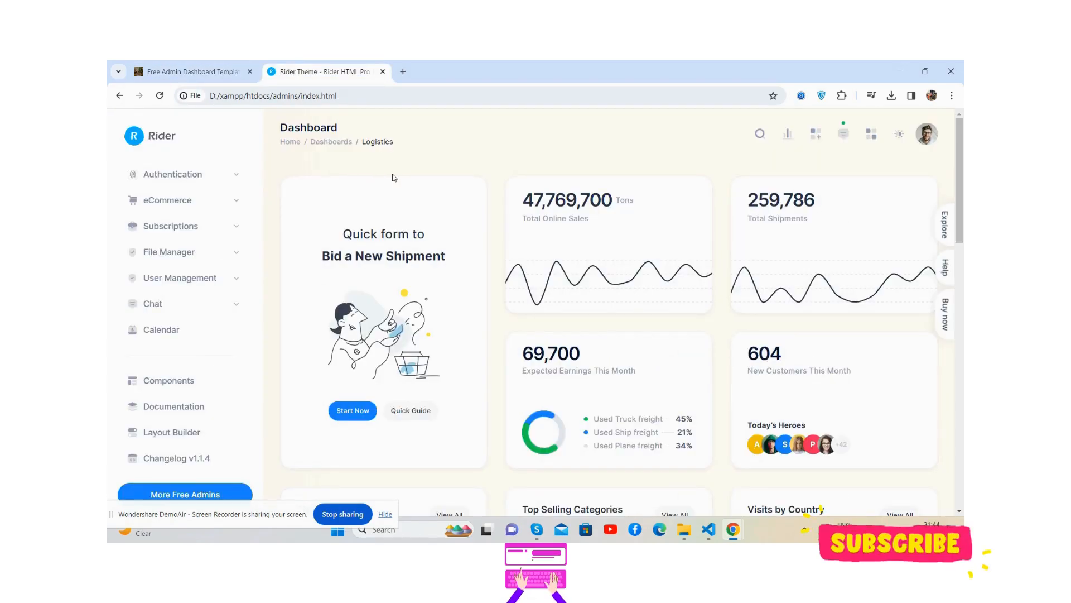
Try the header's search, Activity Logs and notifications panels, closing each after a look.
click(758, 133)
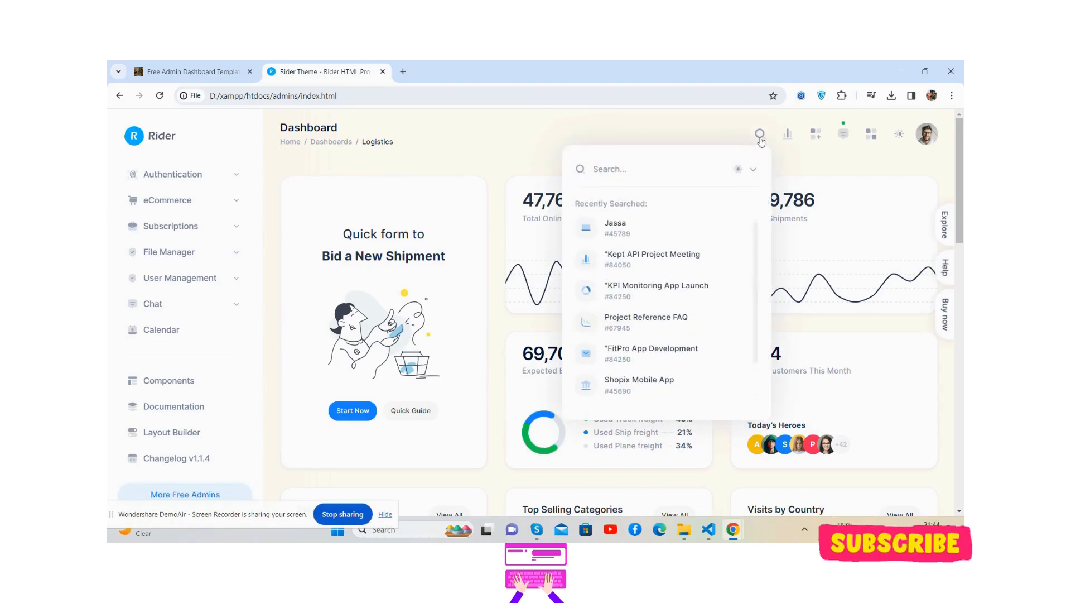
click(787, 134)
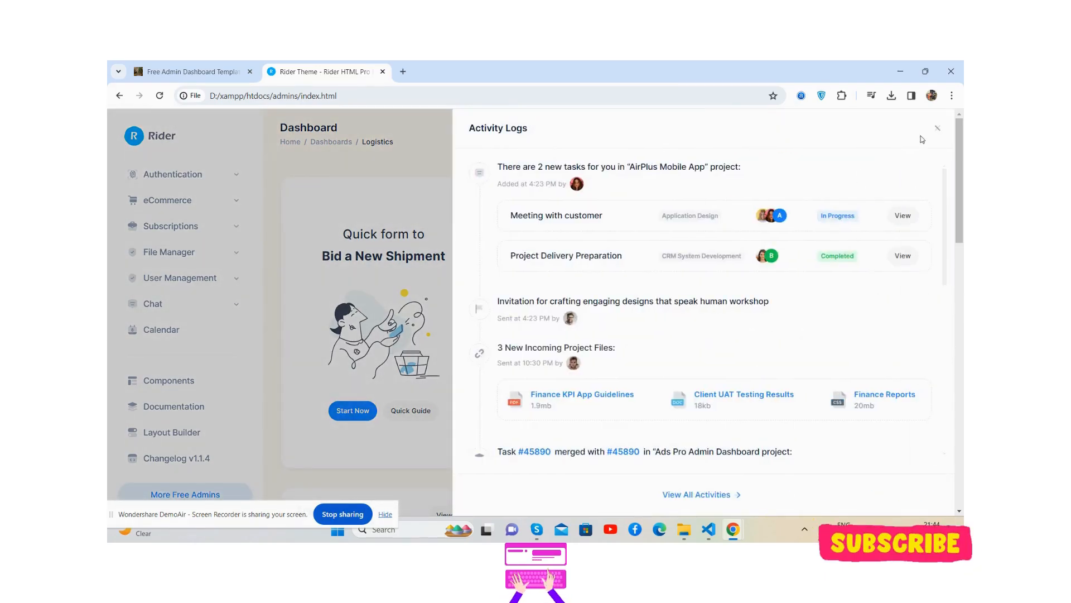
click(938, 128)
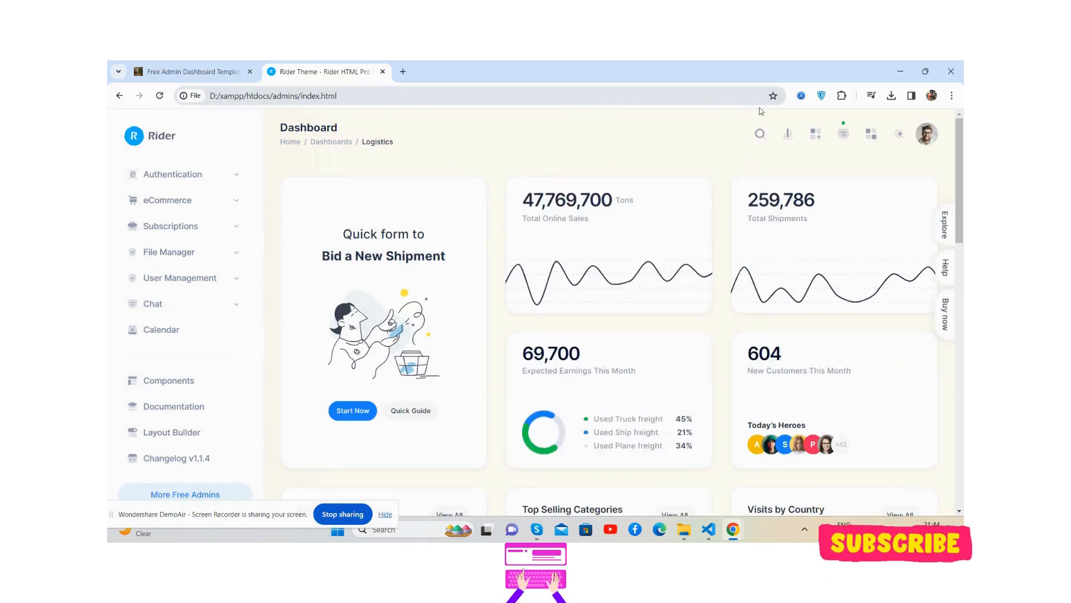
click(815, 133)
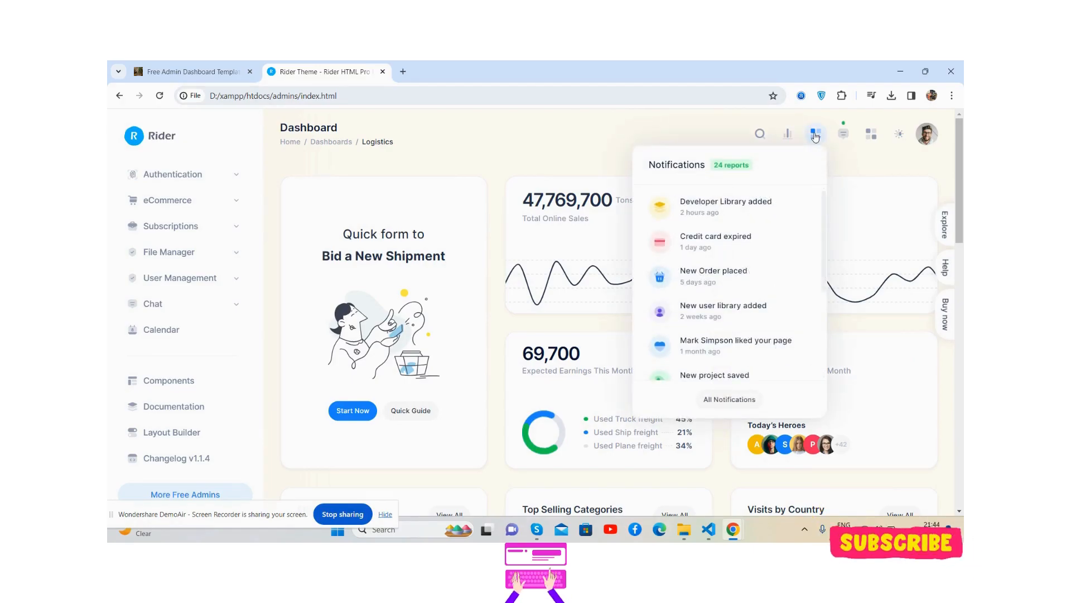
click(843, 133)
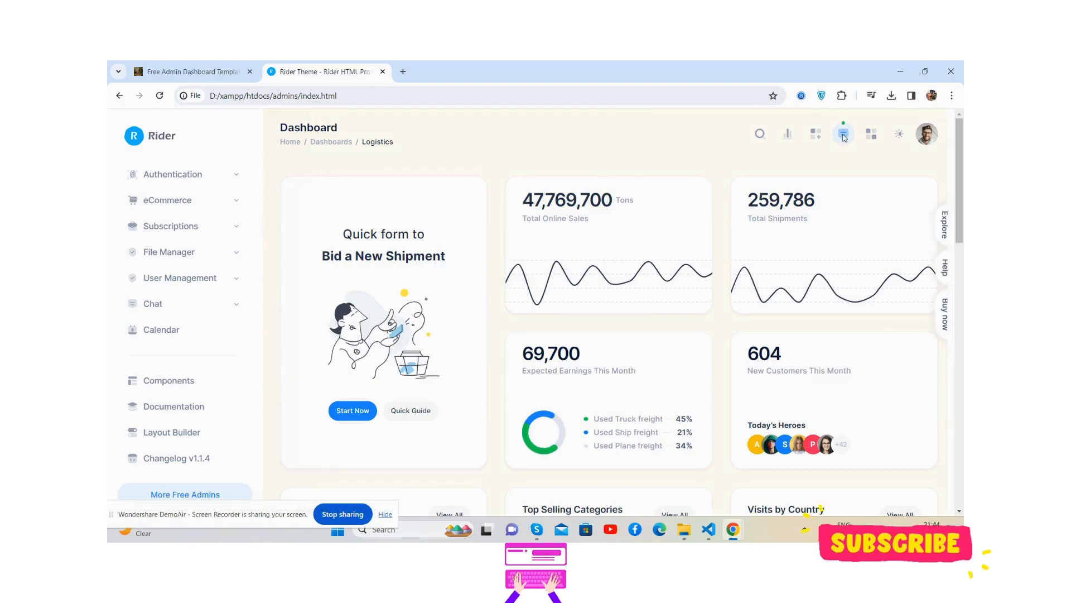
Try the chat panel, then show the Light/Dark/System theme choices.
click(843, 134)
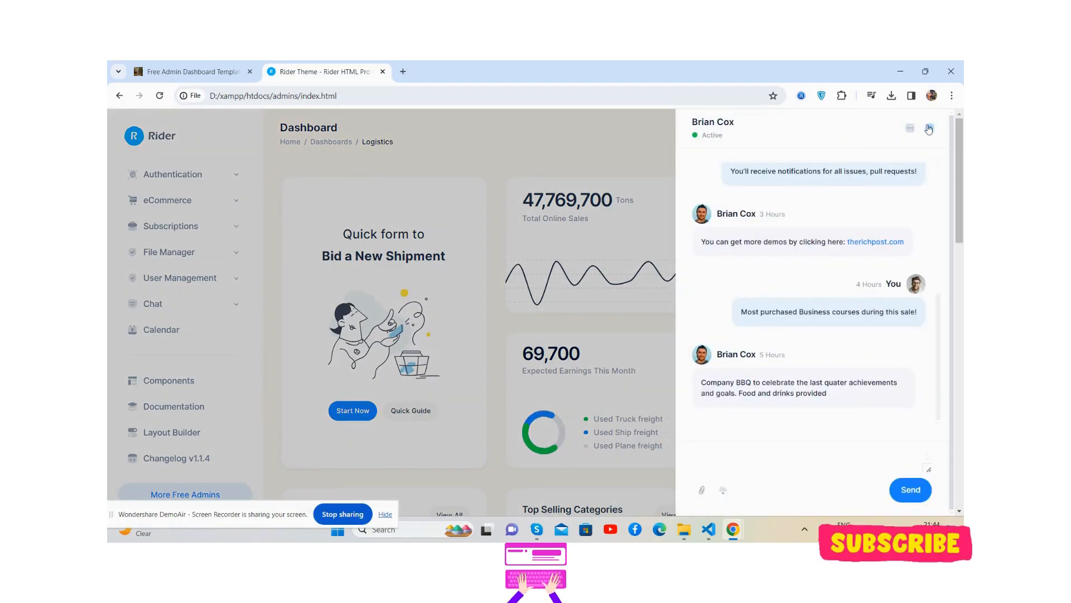
click(927, 134)
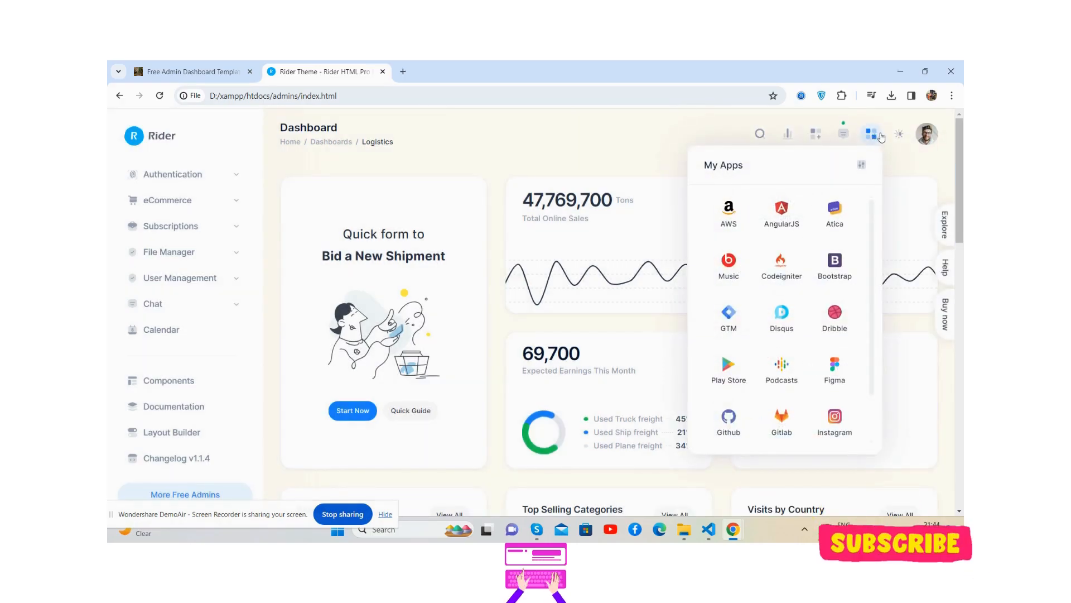
click(899, 133)
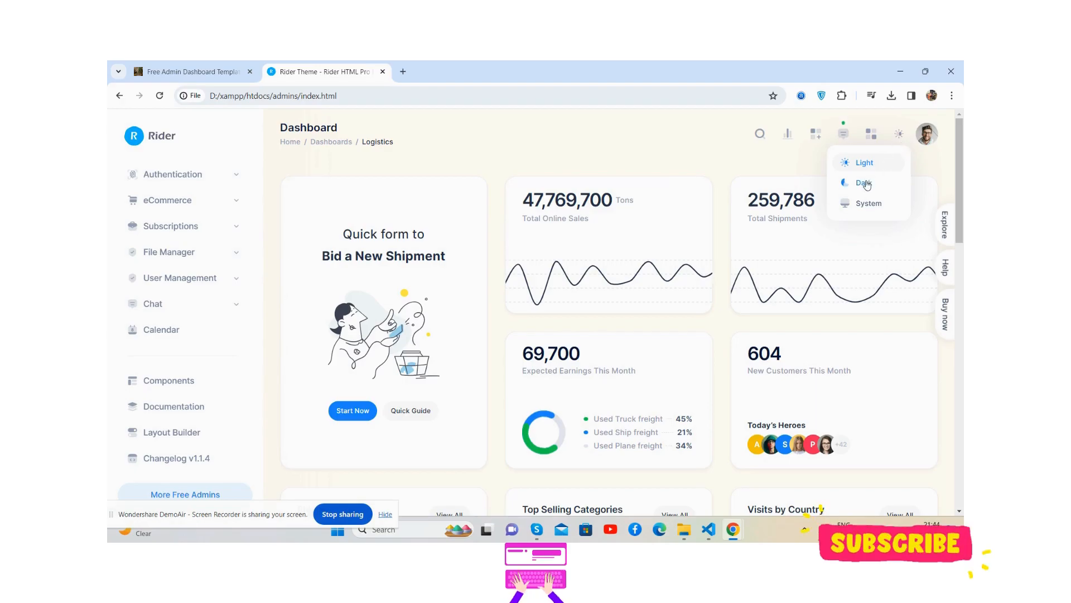
Switch the dashboard to the dark theme, then back to the light theme.
click(865, 182)
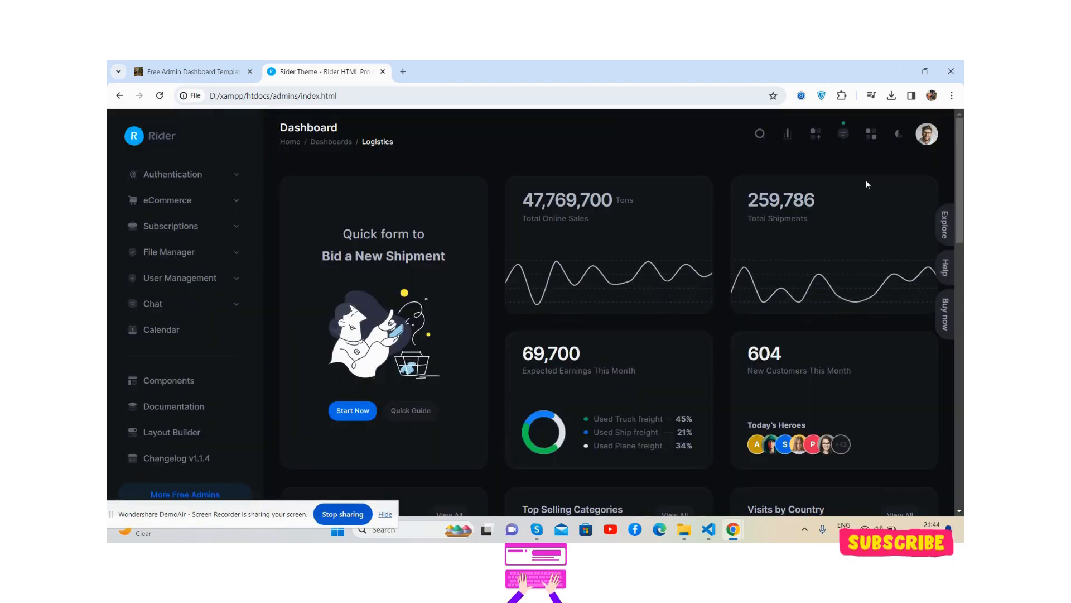
mouse_move(734, 248)
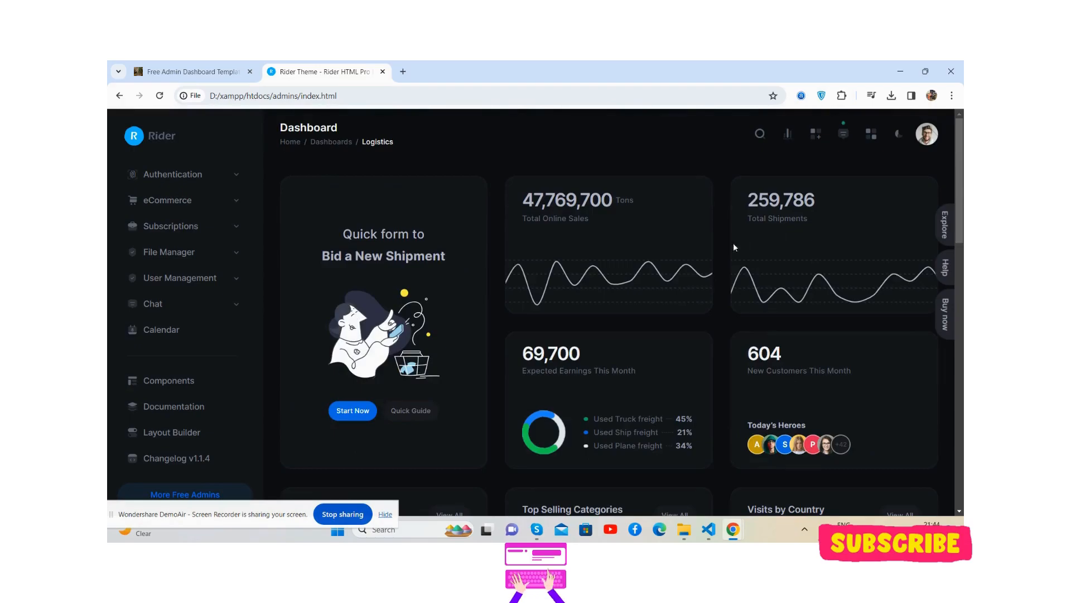
click(871, 133)
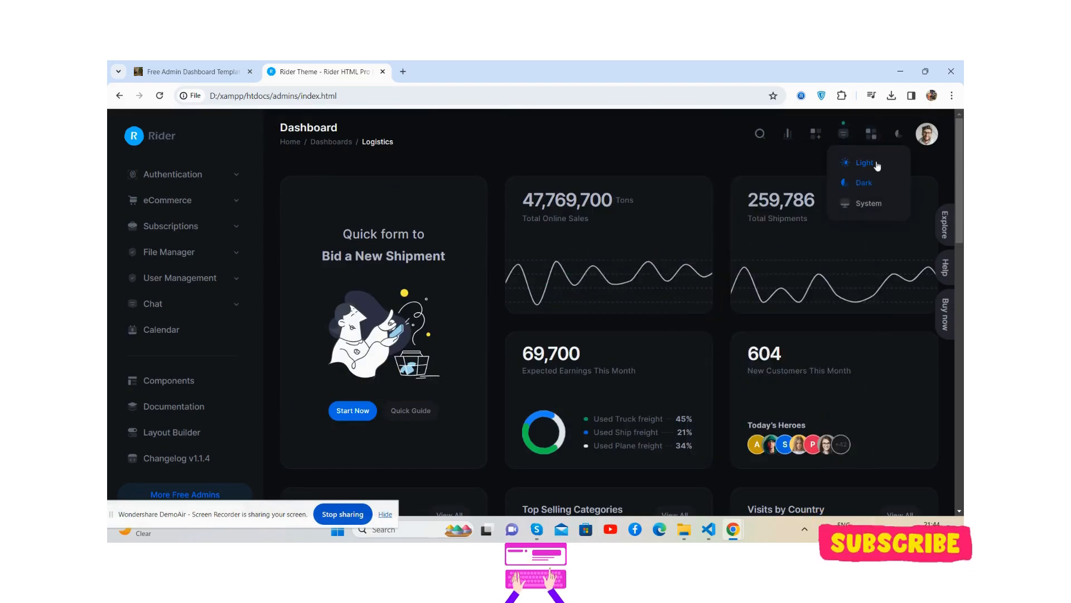
click(864, 163)
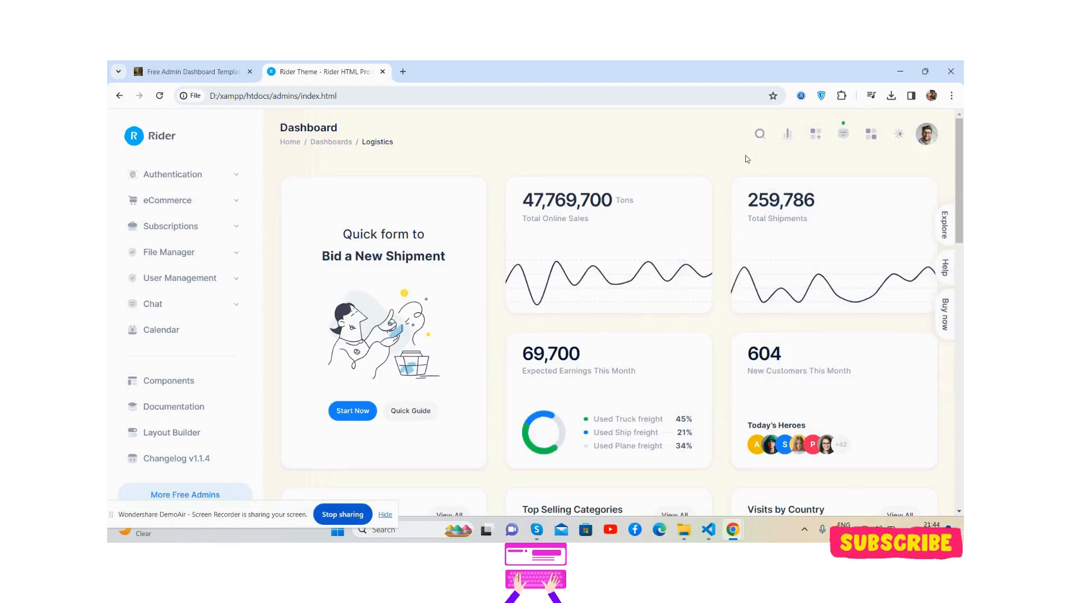
mouse_move(729, 148)
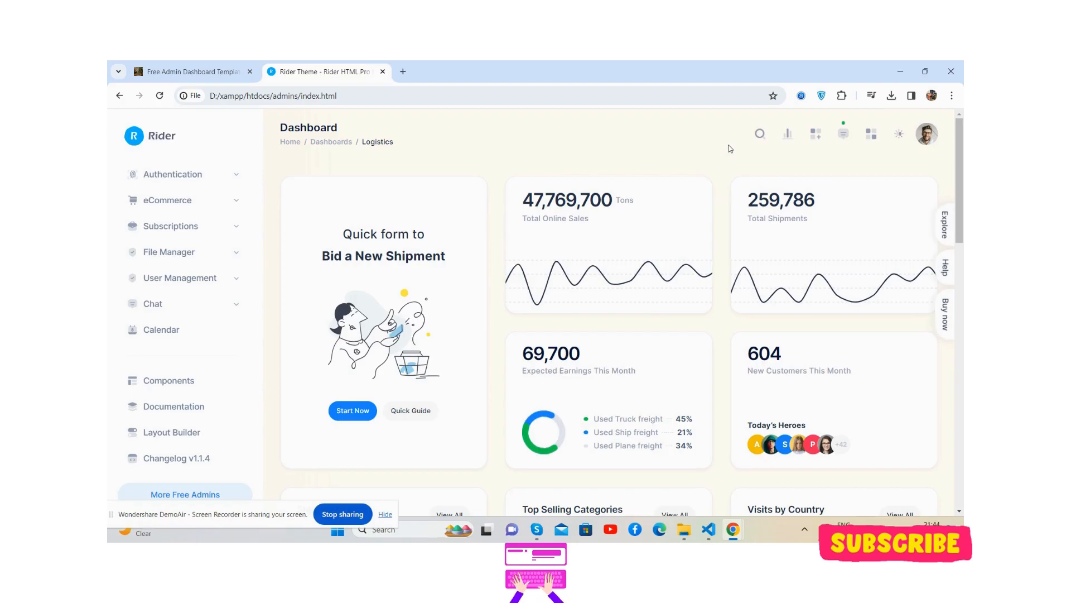
mouse_move(385, 272)
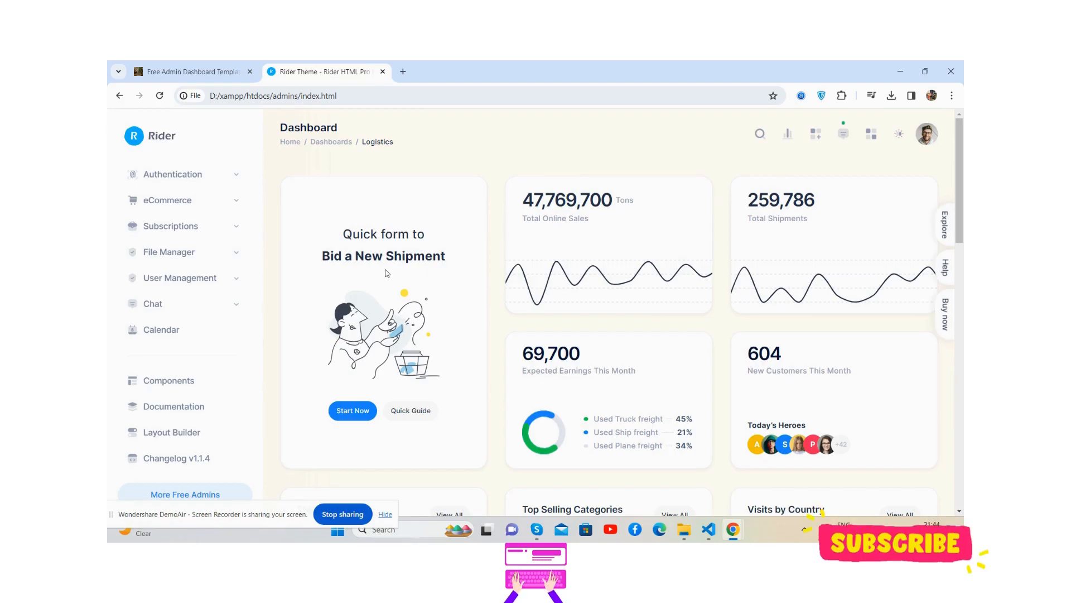
mouse_move(584, 277)
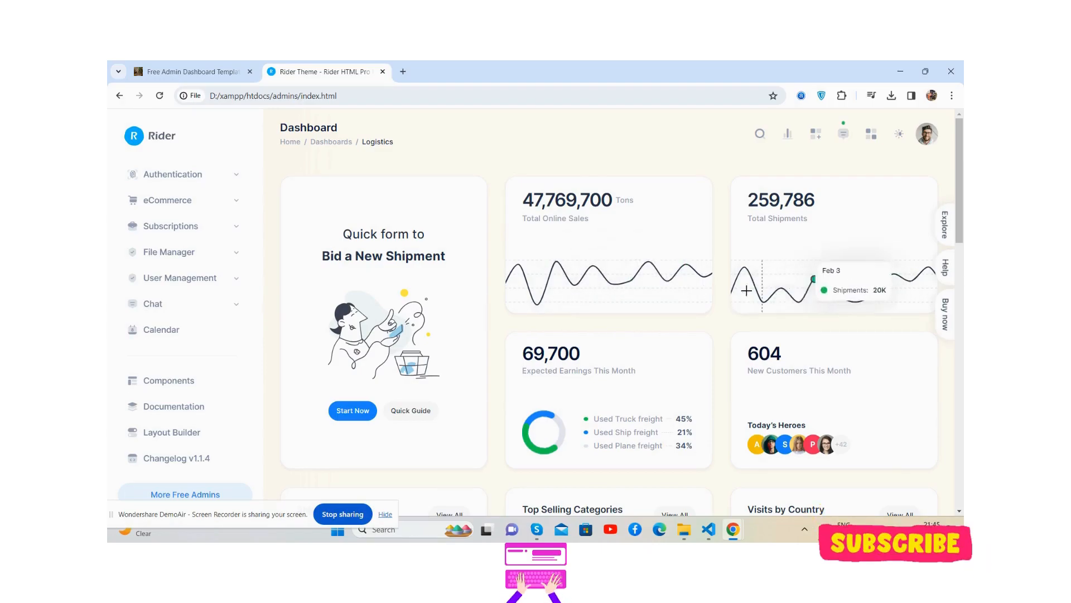
scroll(down, 3)
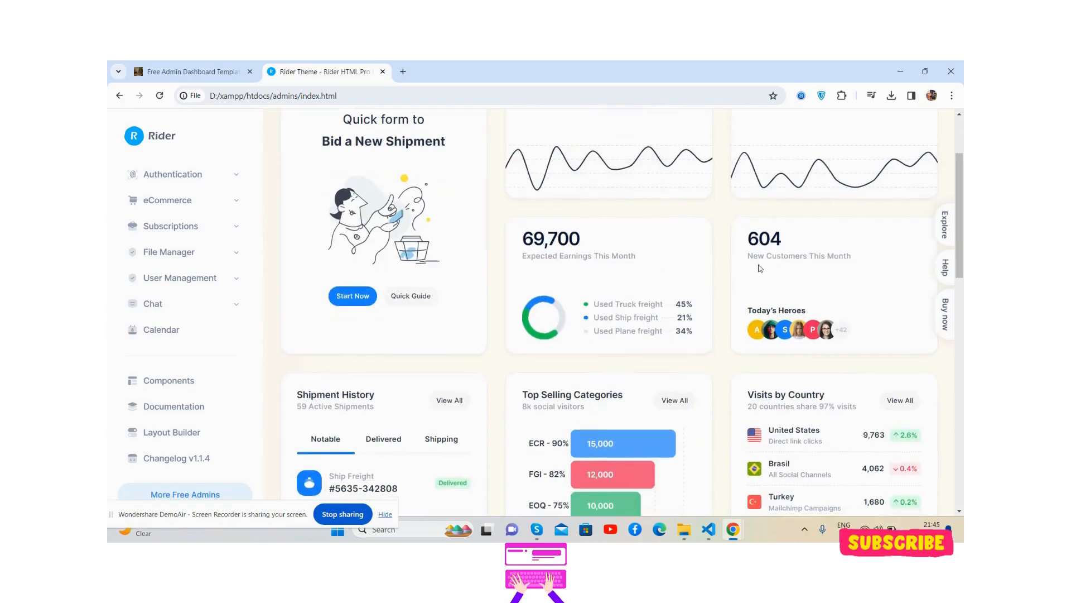
scroll(down, 3)
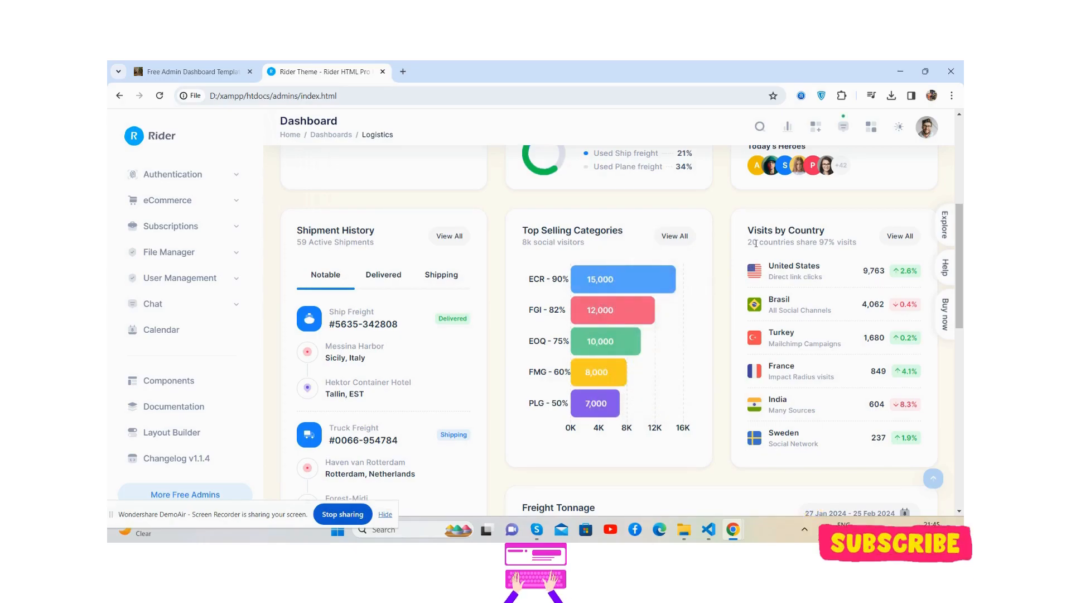
scroll(down, 3)
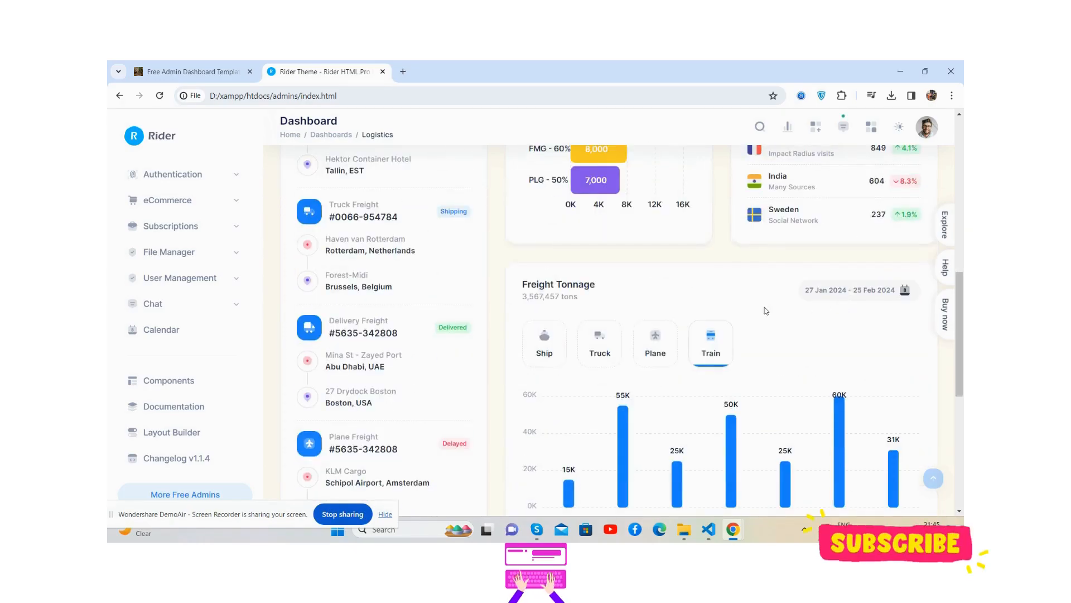
scroll(down, 3)
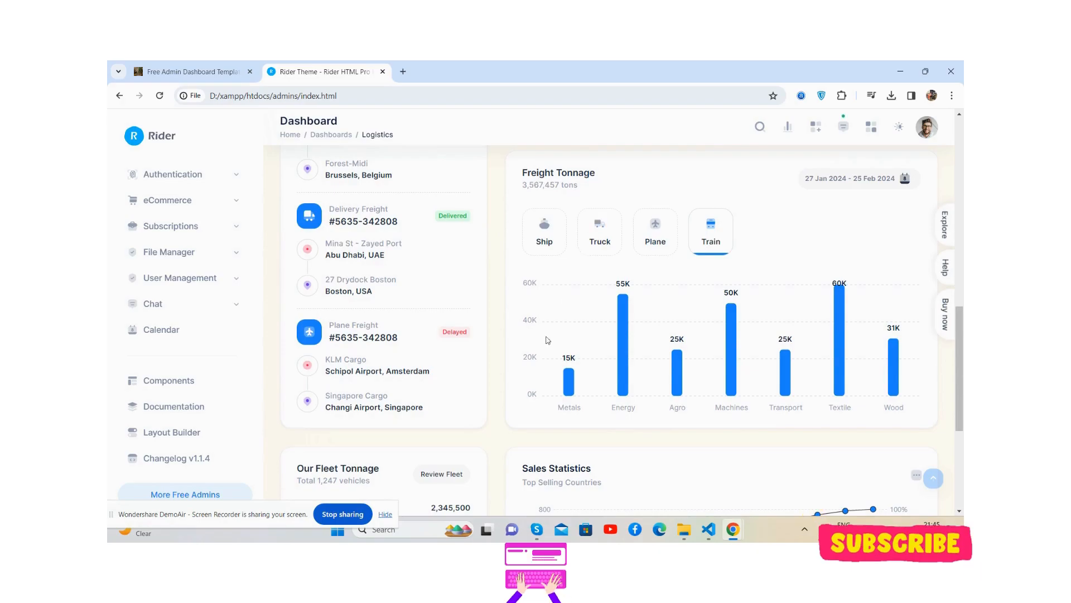
click(543, 231)
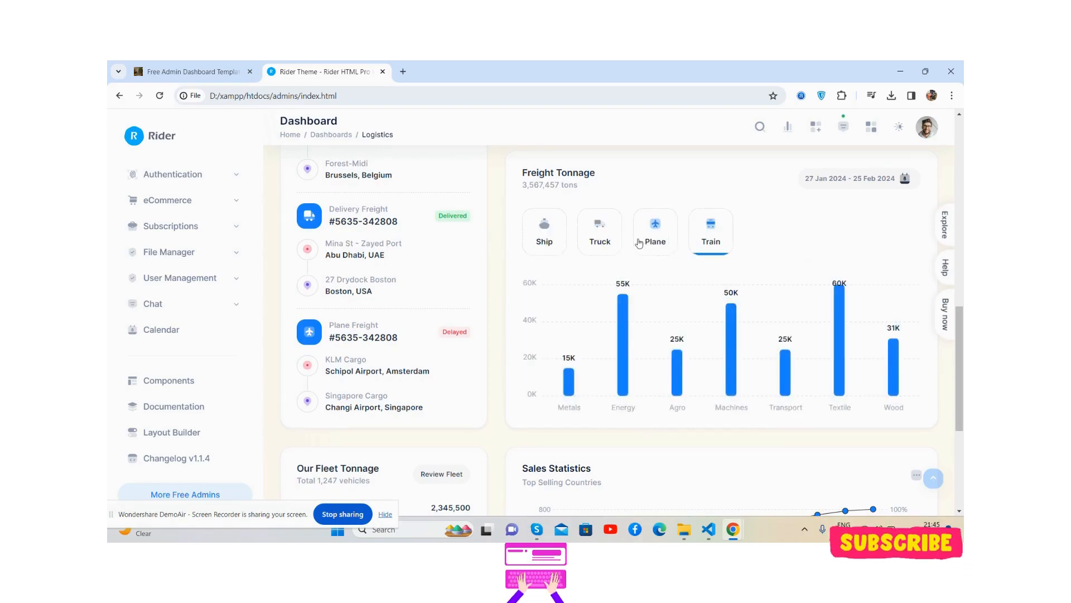
scroll(down, 3)
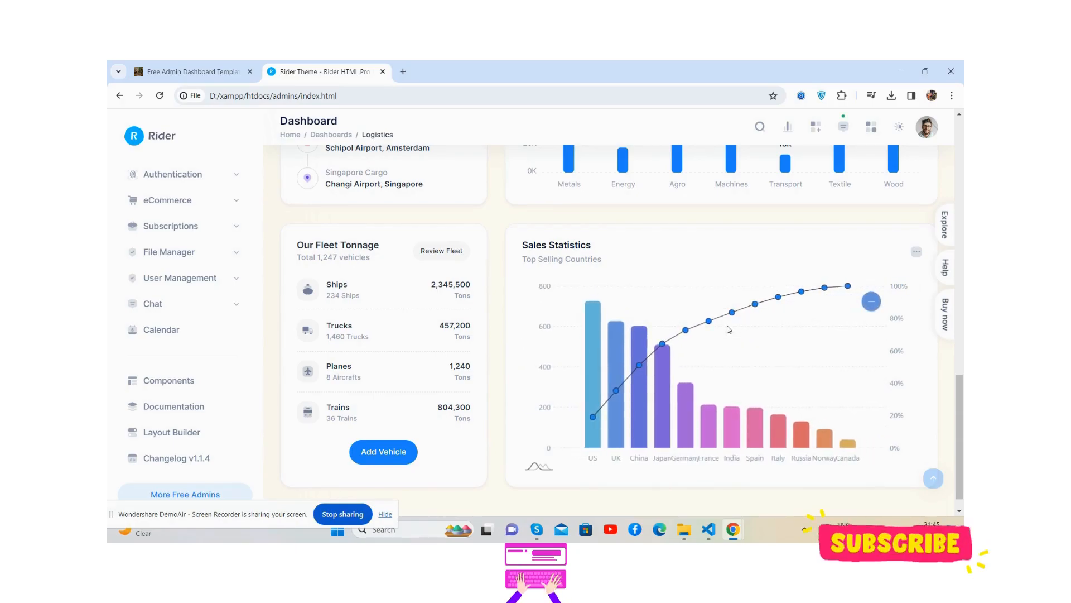
scroll(down, 3)
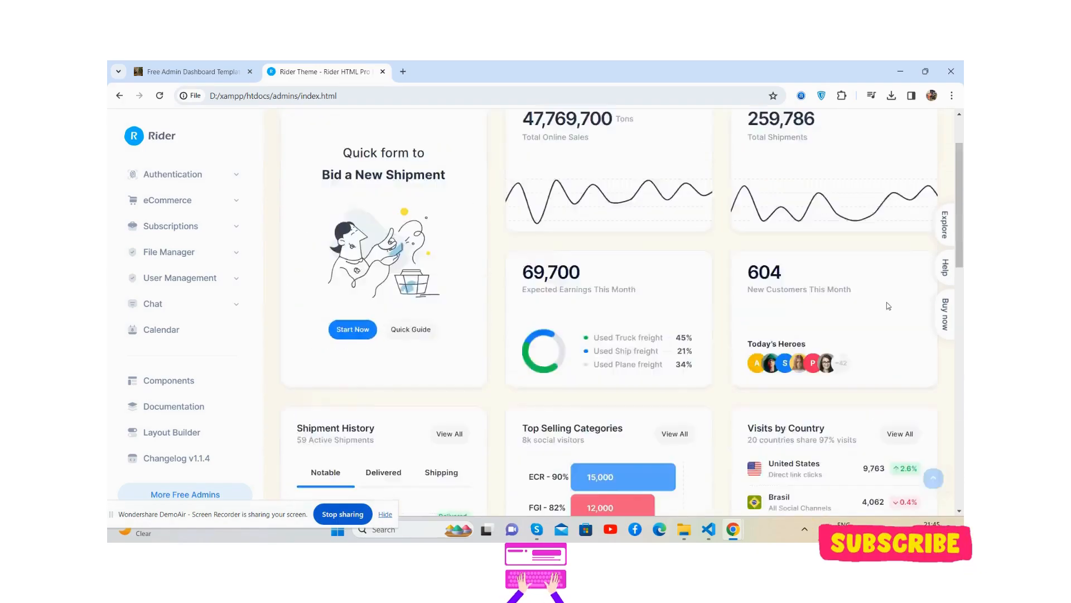
View and close the Buy now purchase panel, then return to the Therichpost templates tab.
click(945, 313)
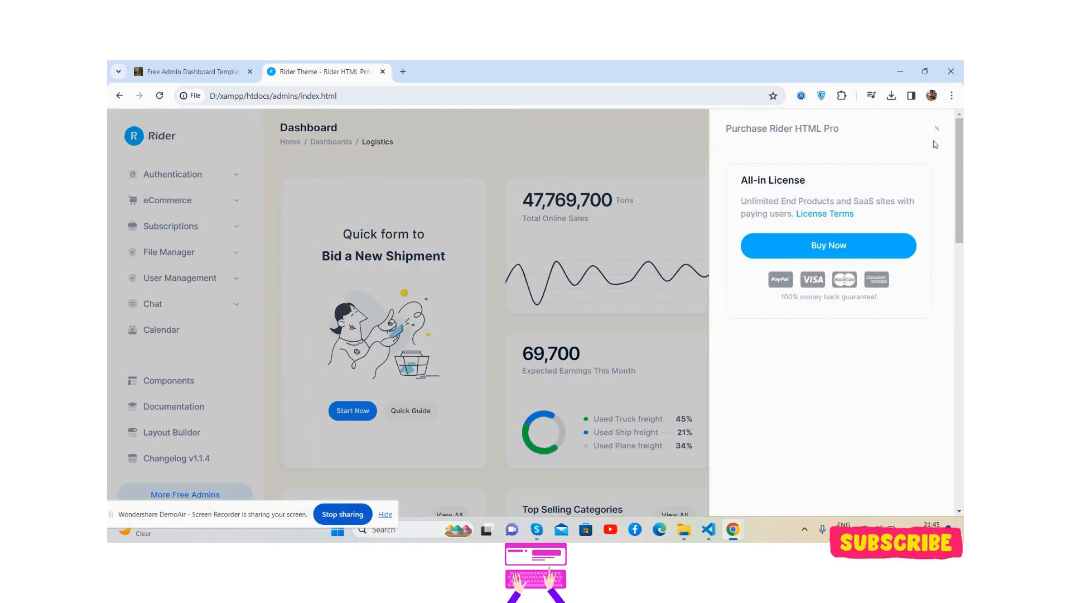
click(936, 128)
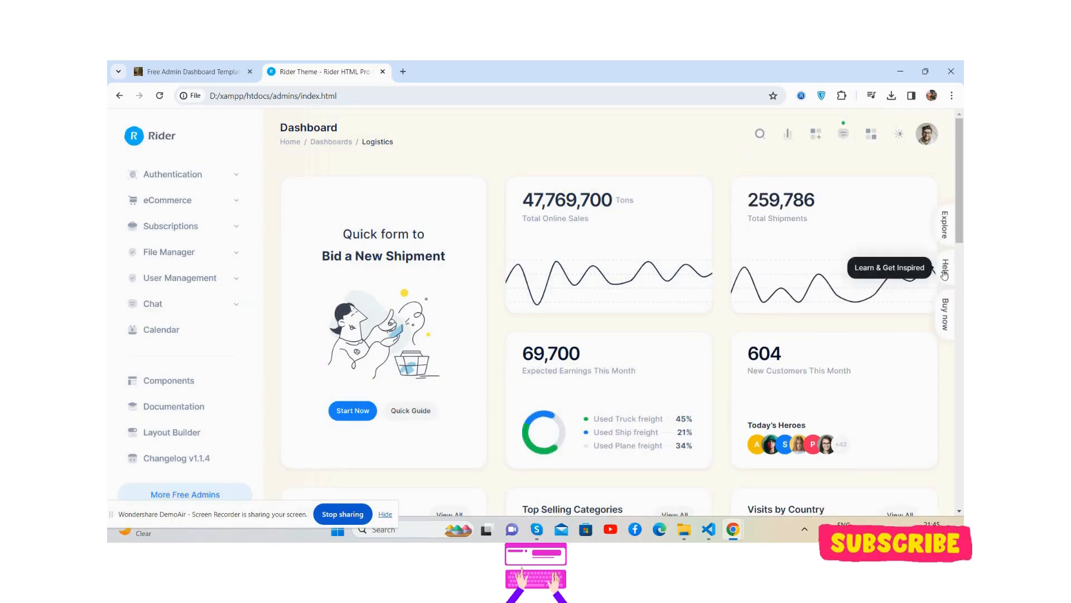
mouse_move(945, 318)
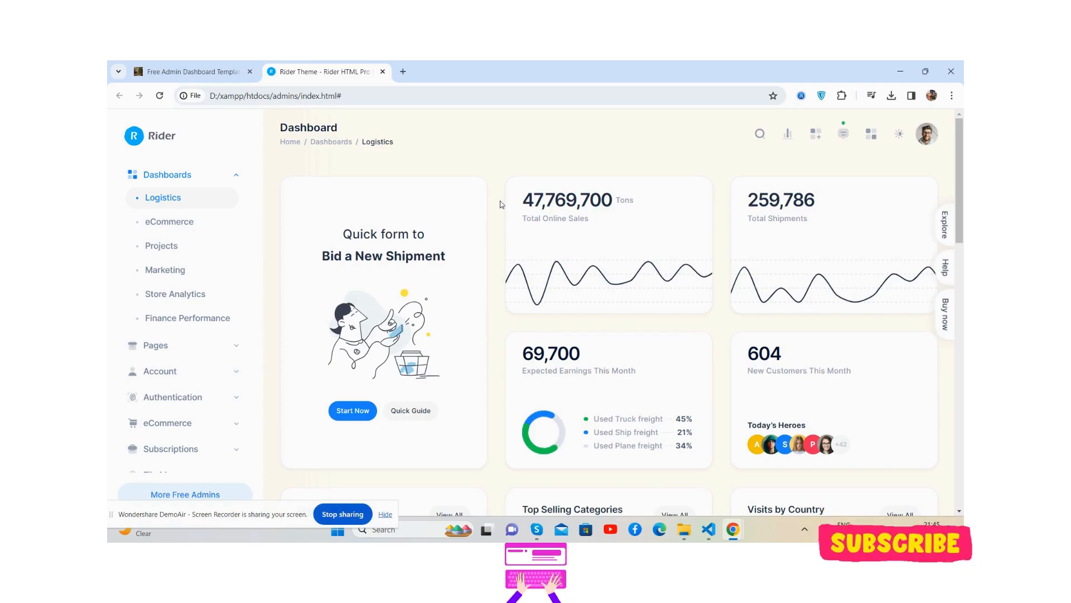
click(191, 71)
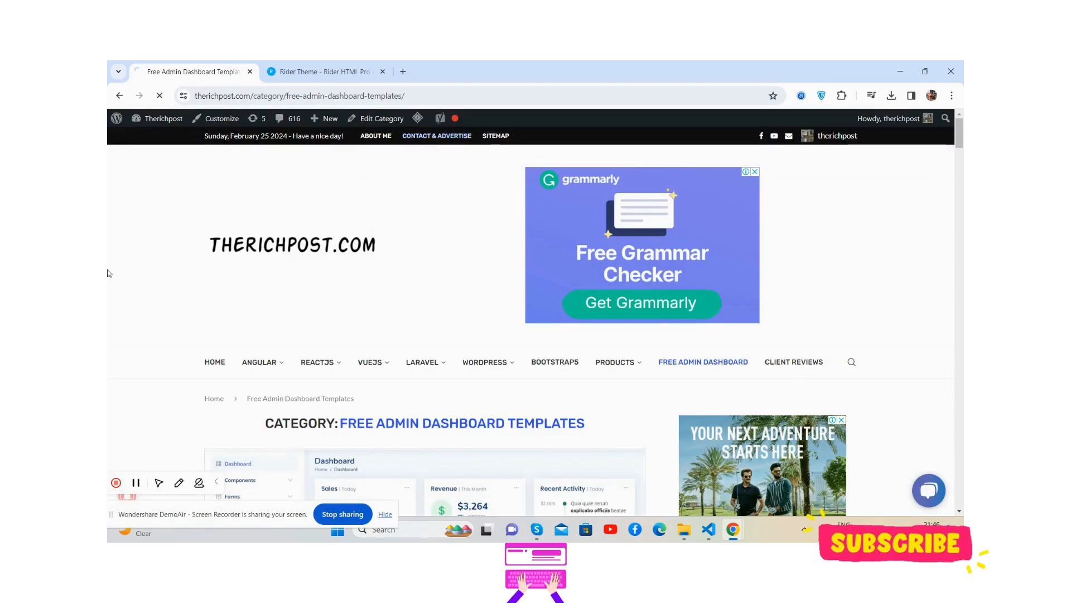
Visit Therichpost's Contact & Advertise page, then go back to the Rider dashboard tab.
click(437, 135)
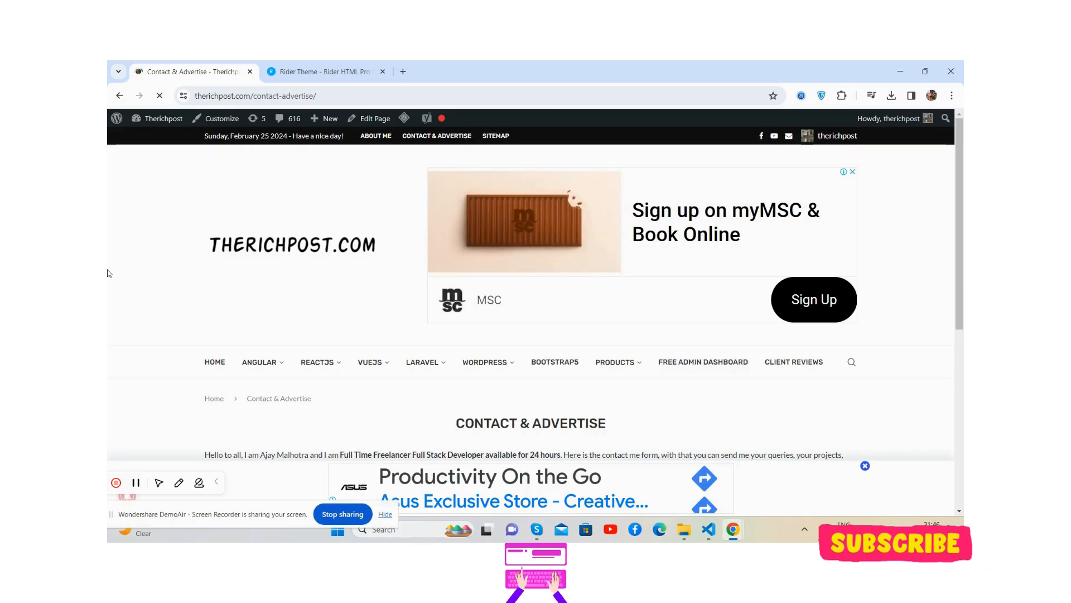
scroll(down, 3)
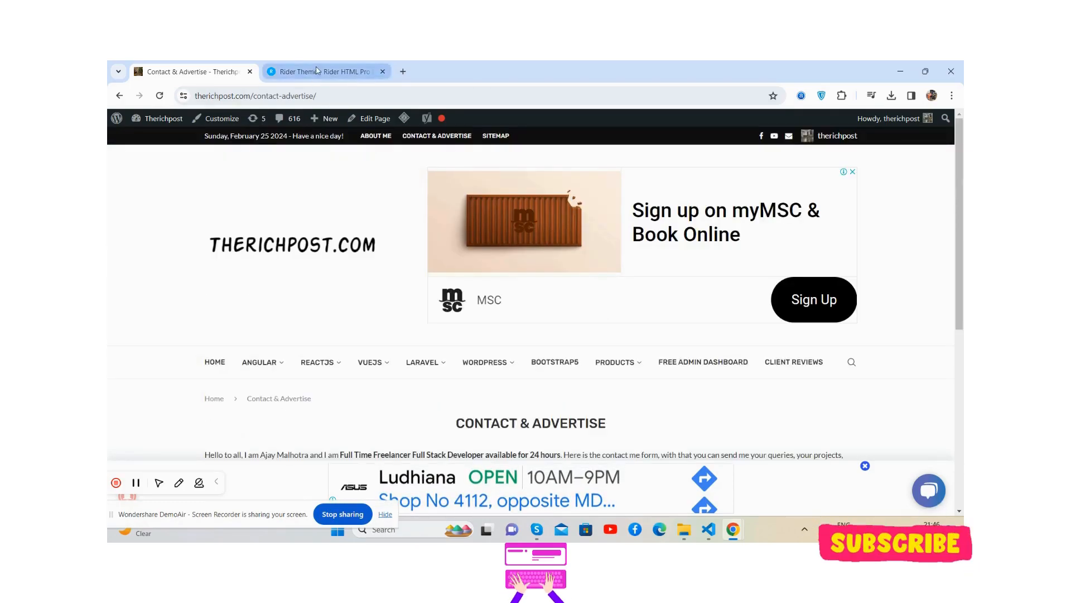
click(325, 72)
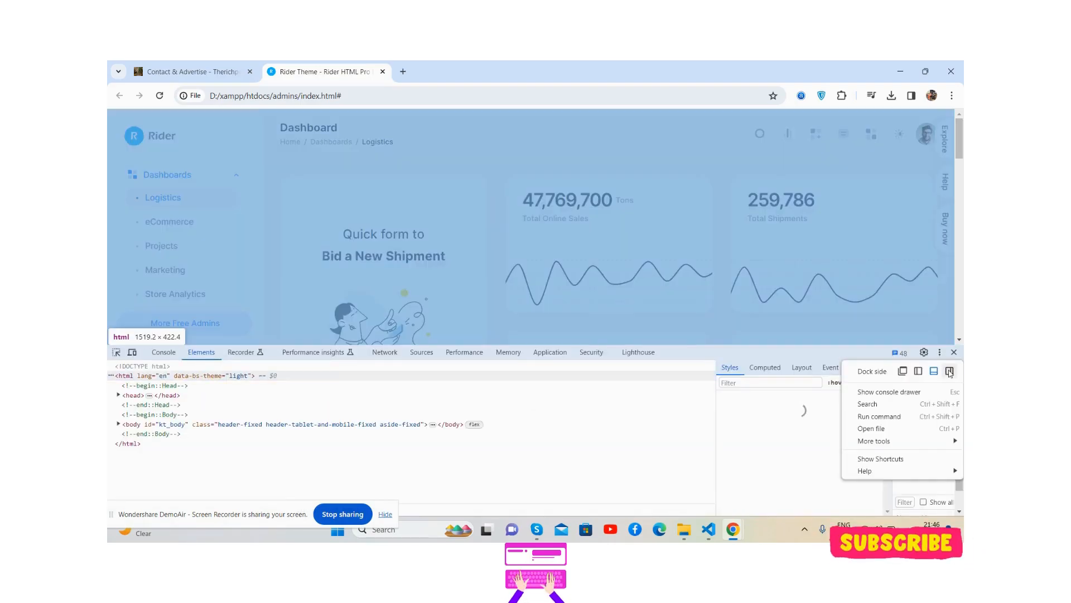
Dock DevTools to the right and emulate the dashboard on tablet devices, ending with iPad Pro.
click(935, 370)
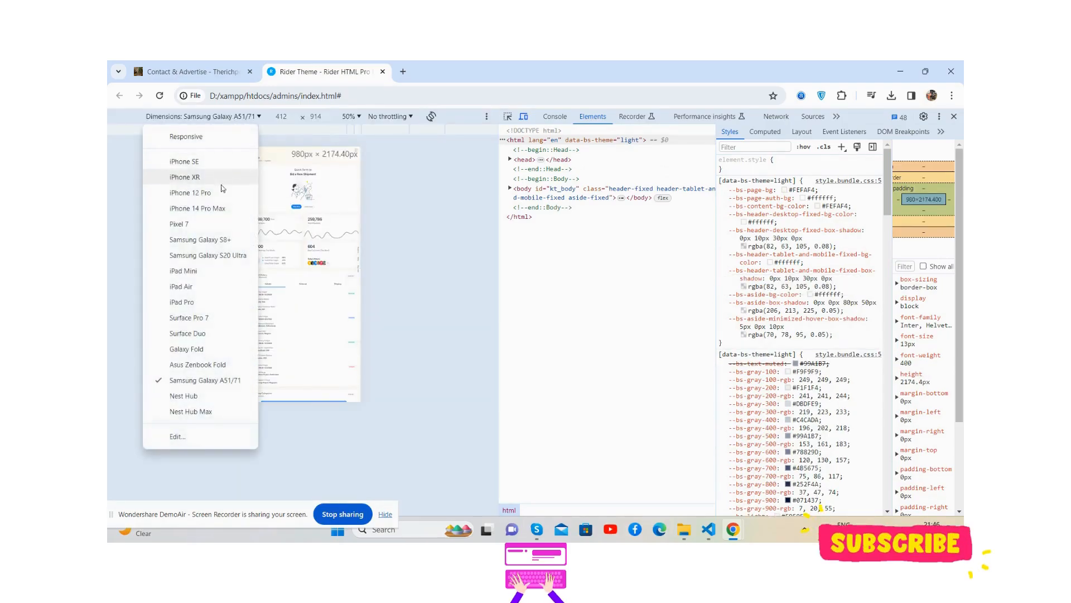
click(198, 208)
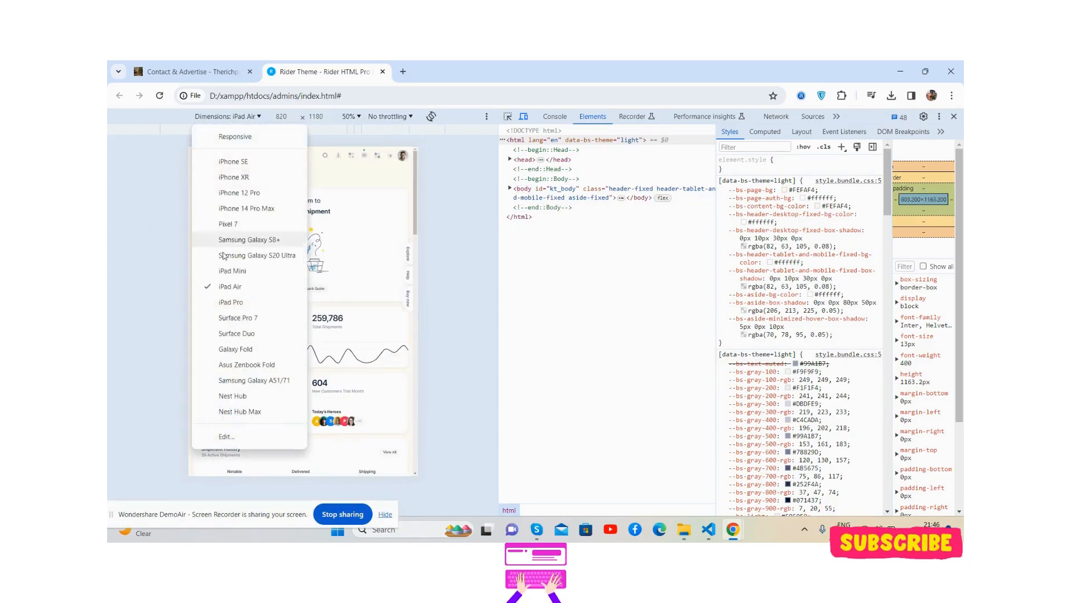
click(230, 302)
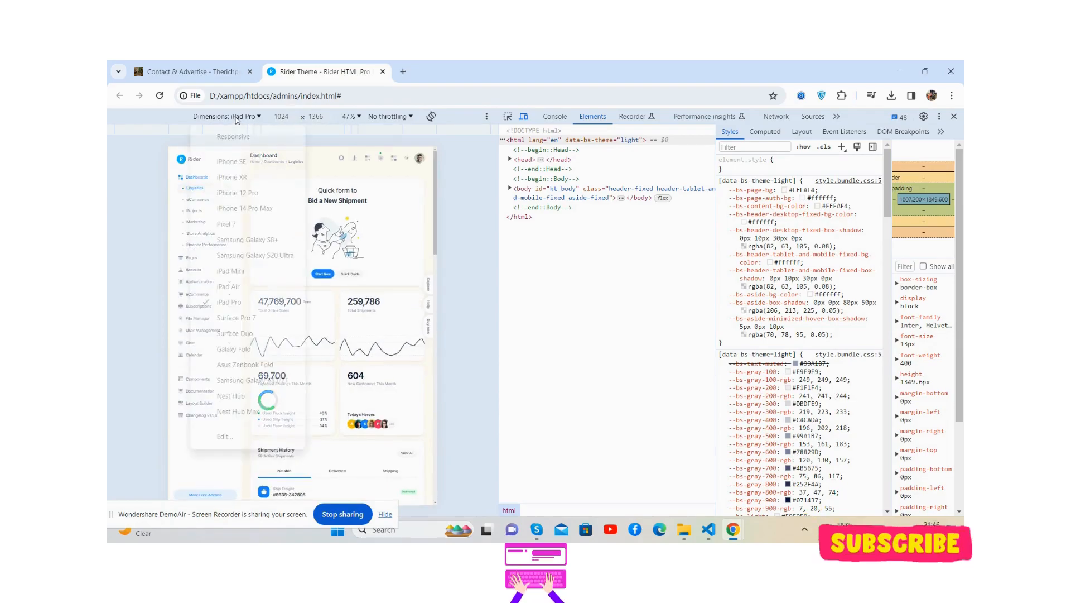